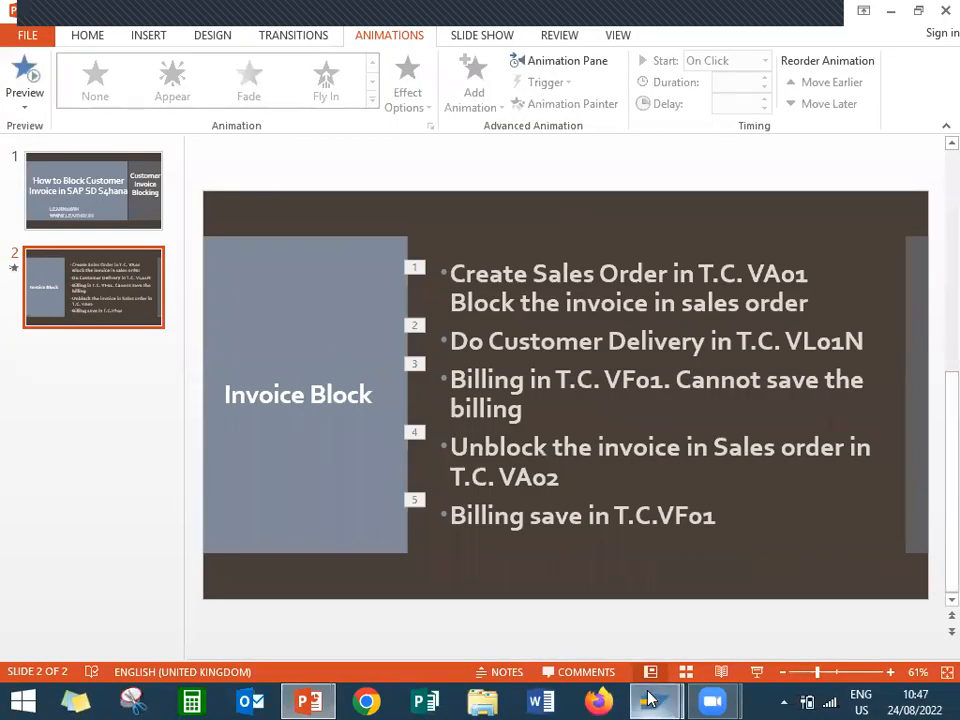
Step: Switch from the PowerPoint invoice-block slide to the SAP GUI session
{"action": "left_click", "coordinate": [655, 700]}
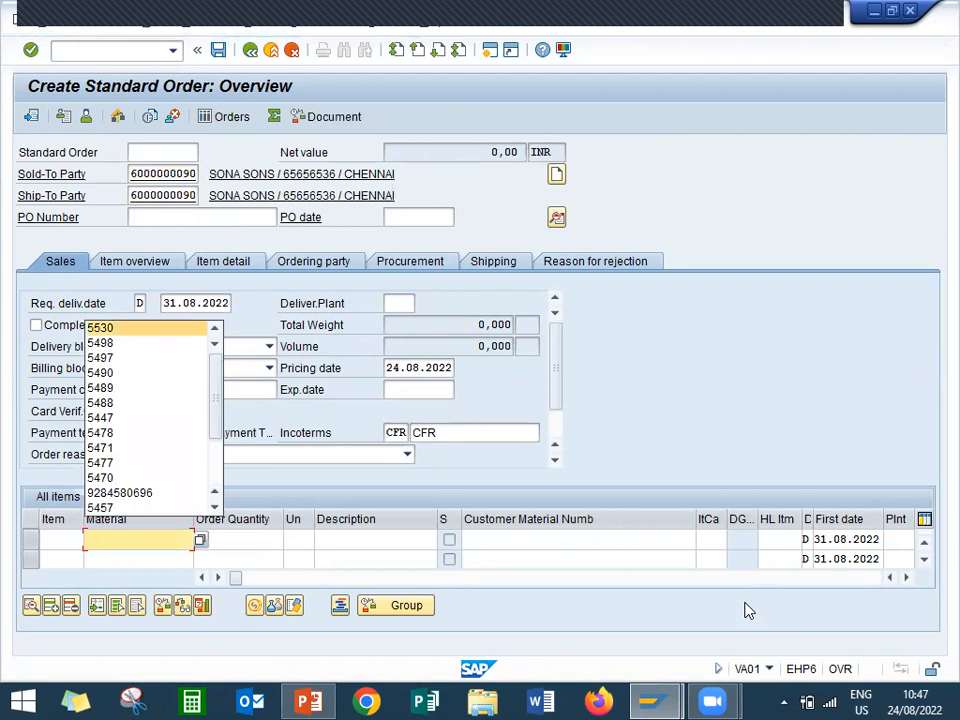
Step: Add material 5530 with quantity 1 and set billing block 'not yet completed'
{"action": "left_click", "coordinate": [100, 327]}
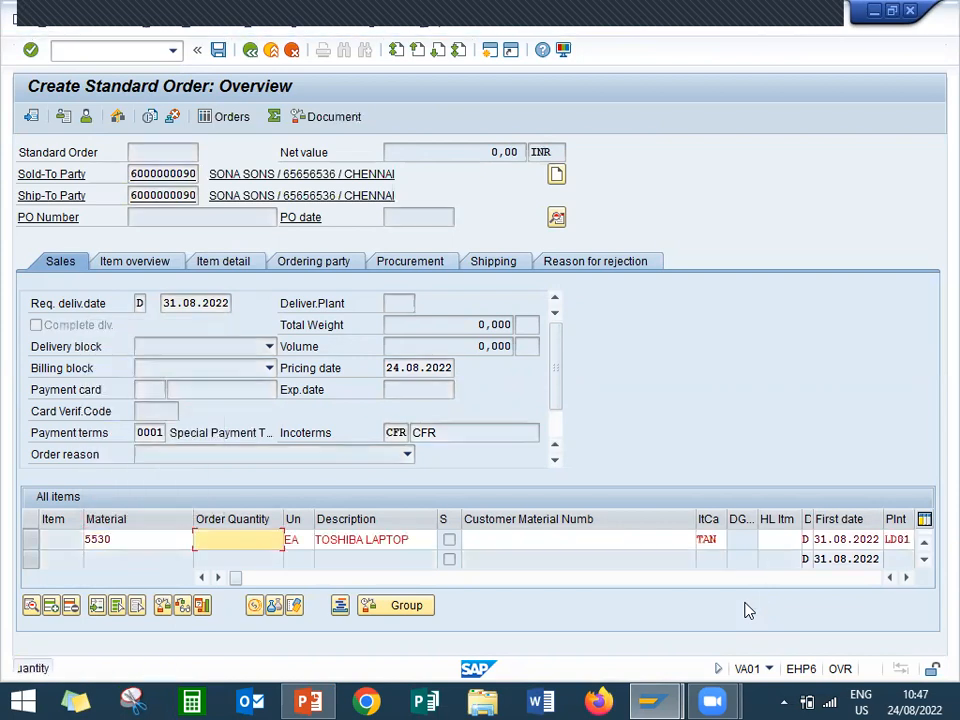
{"action": "type", "text": "1"}
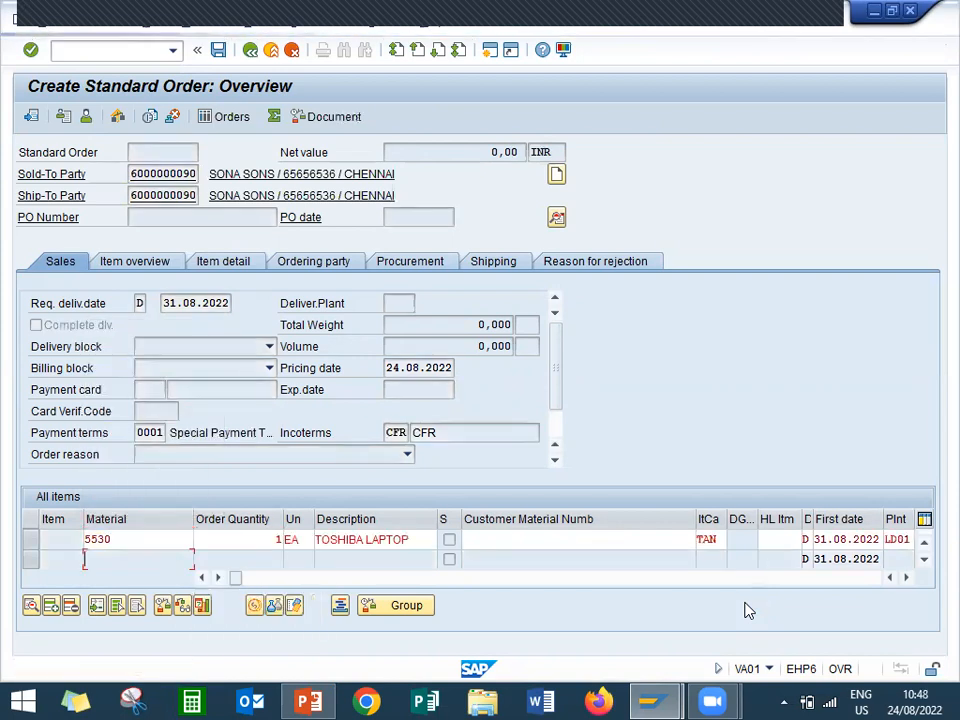
{"action": "left_click", "coordinate": [268, 368]}
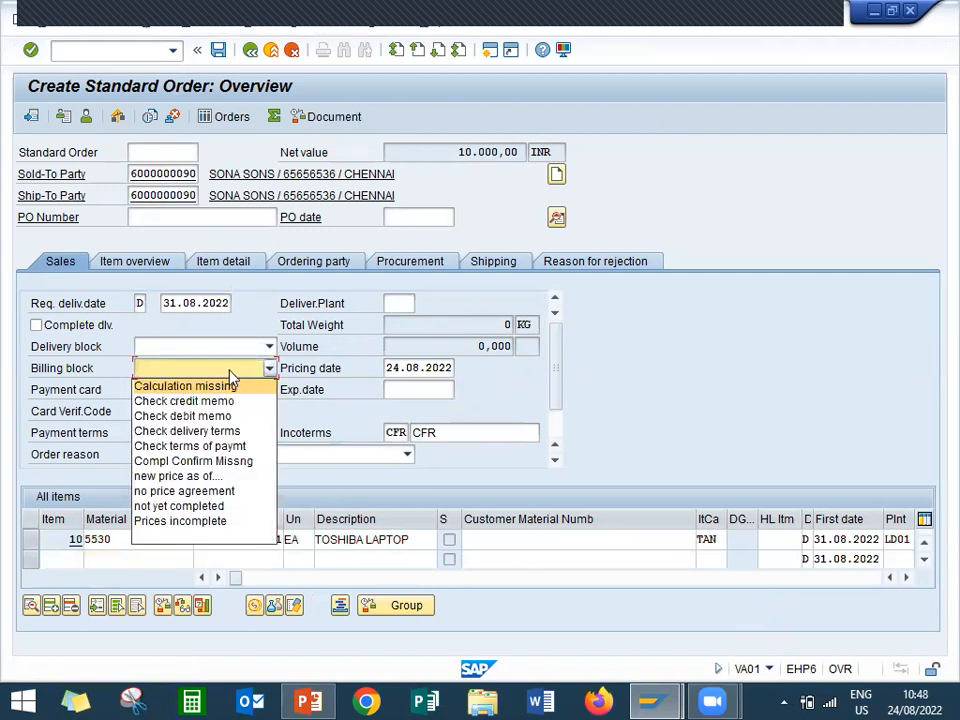
{"action": "mouse_move", "coordinate": [193, 461]}
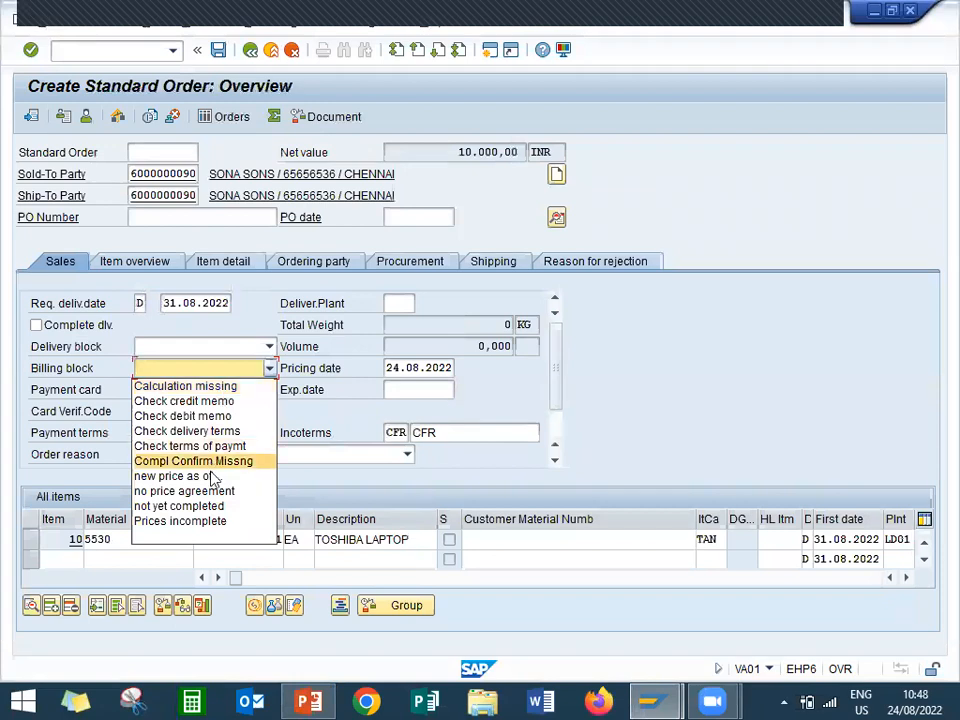
{"action": "mouse_move", "coordinate": [205, 505]}
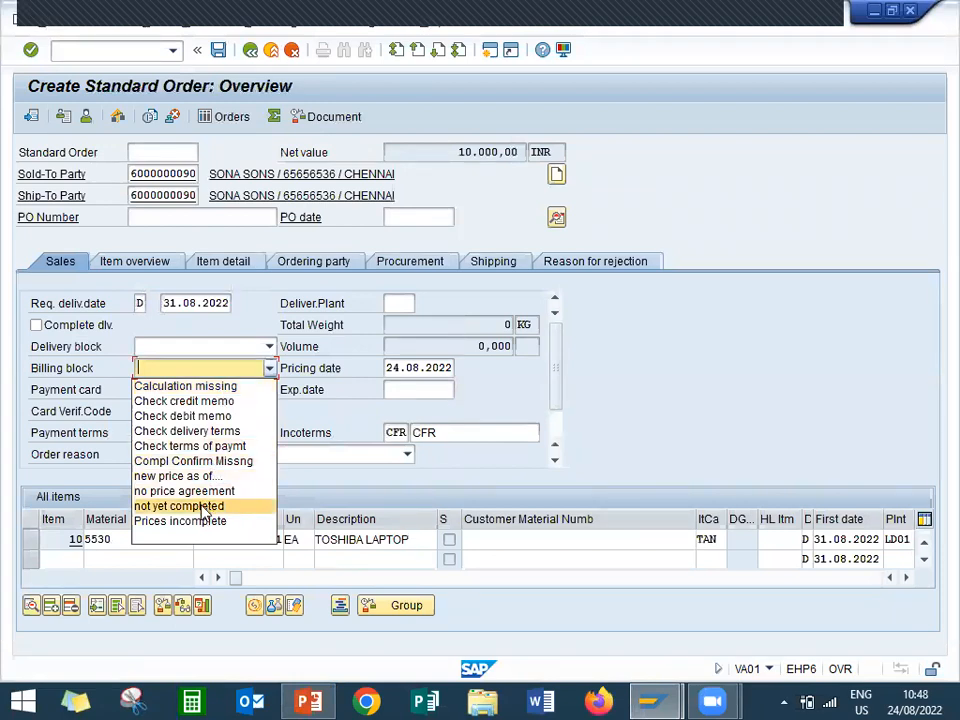
{"action": "left_click", "coordinate": [204, 505]}
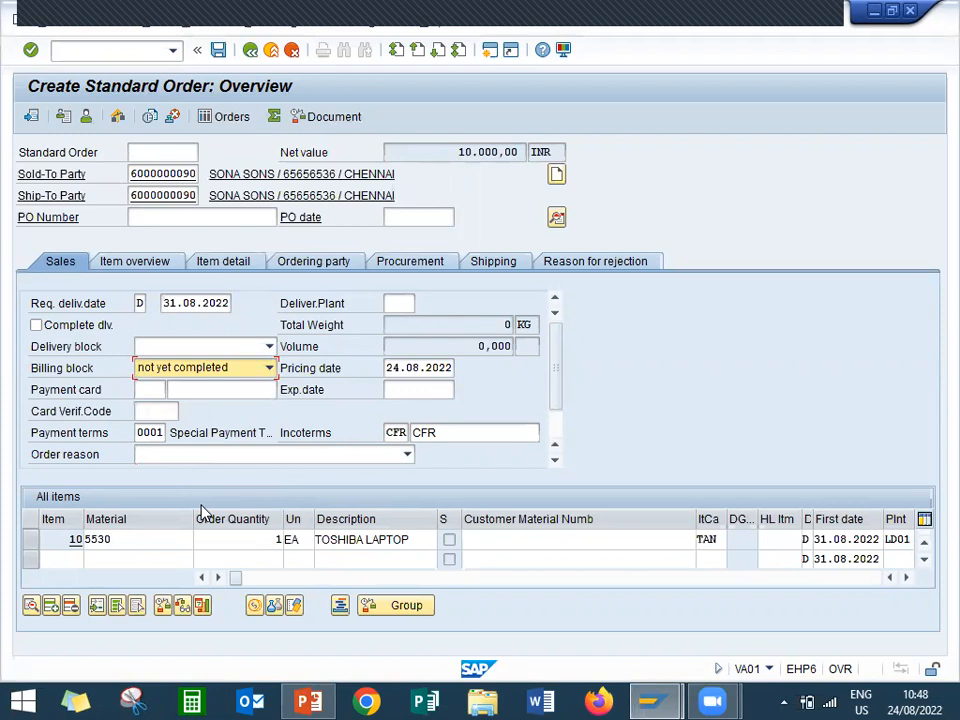
{"action": "left_click", "coordinate": [130, 558]}
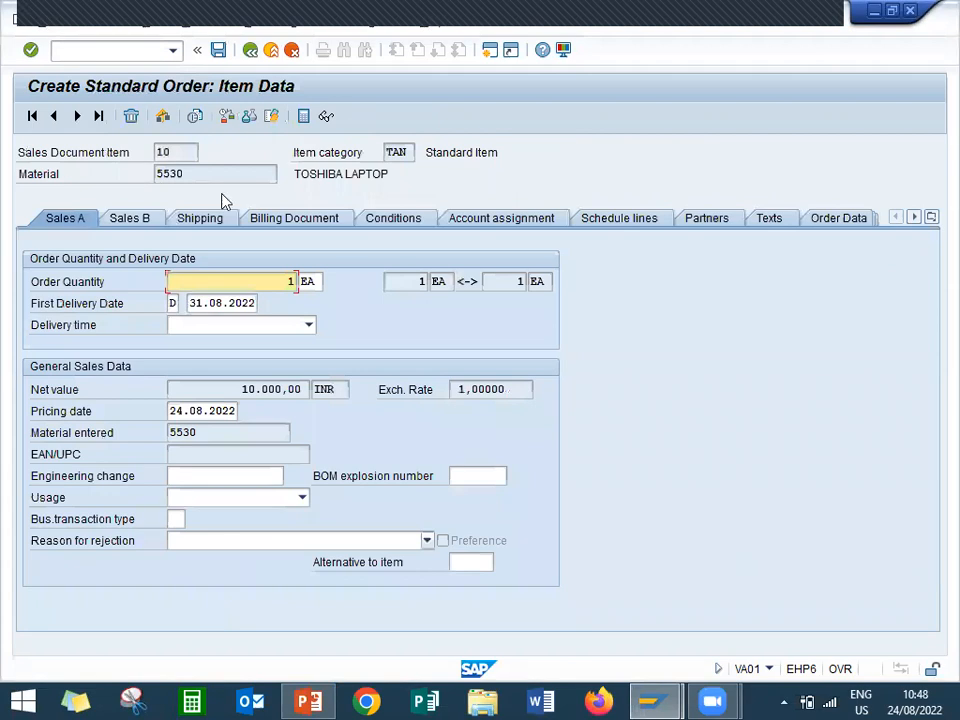
Step: Set storage location LD01 and weight 10 KG, then save order 14979
{"action": "left_click", "coordinate": [197, 218]}
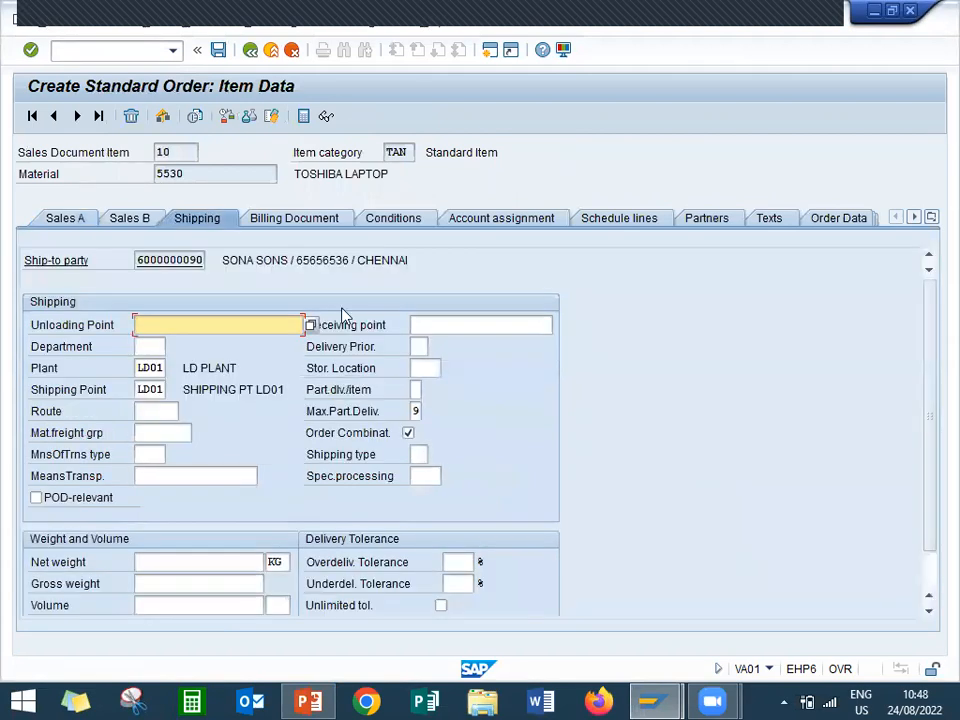
{"action": "left_click", "coordinate": [424, 367]}
{"action": "type", "text": "LD01"}
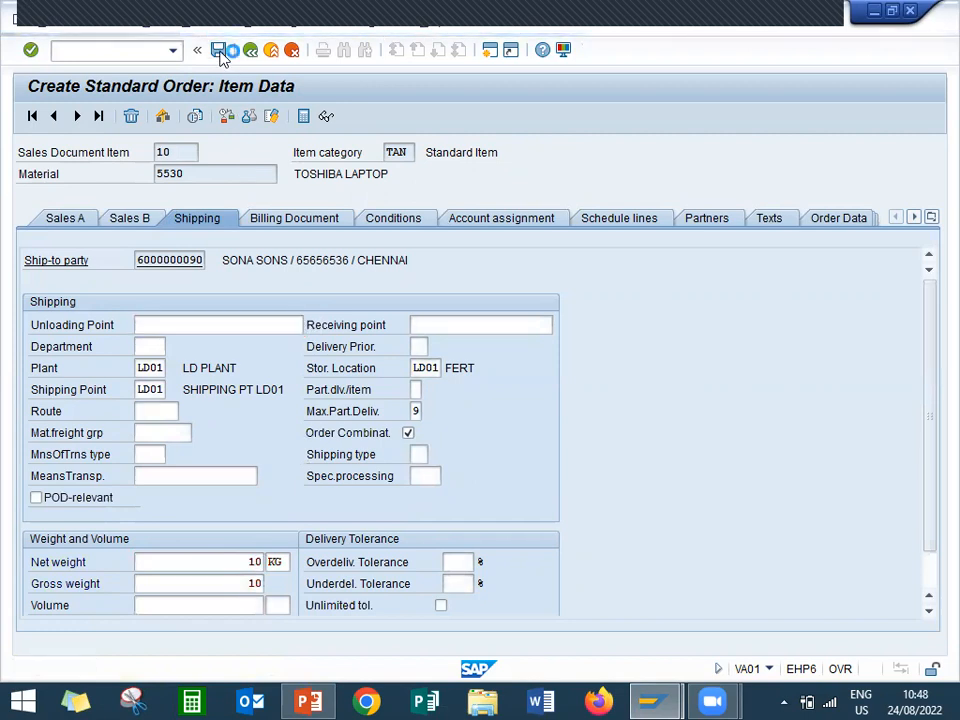
{"action": "left_click", "coordinate": [218, 50]}
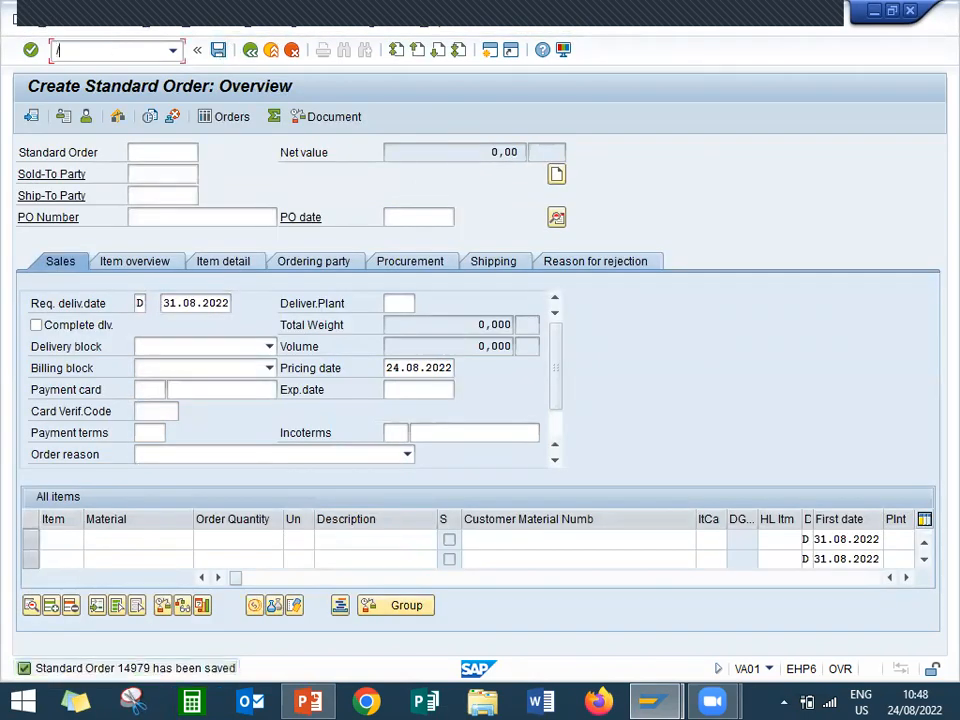
Step: Run /NVL01N to create delivery 80017610 for order 14979 from LD01
{"action": "type", "text": "/NVL01N"}
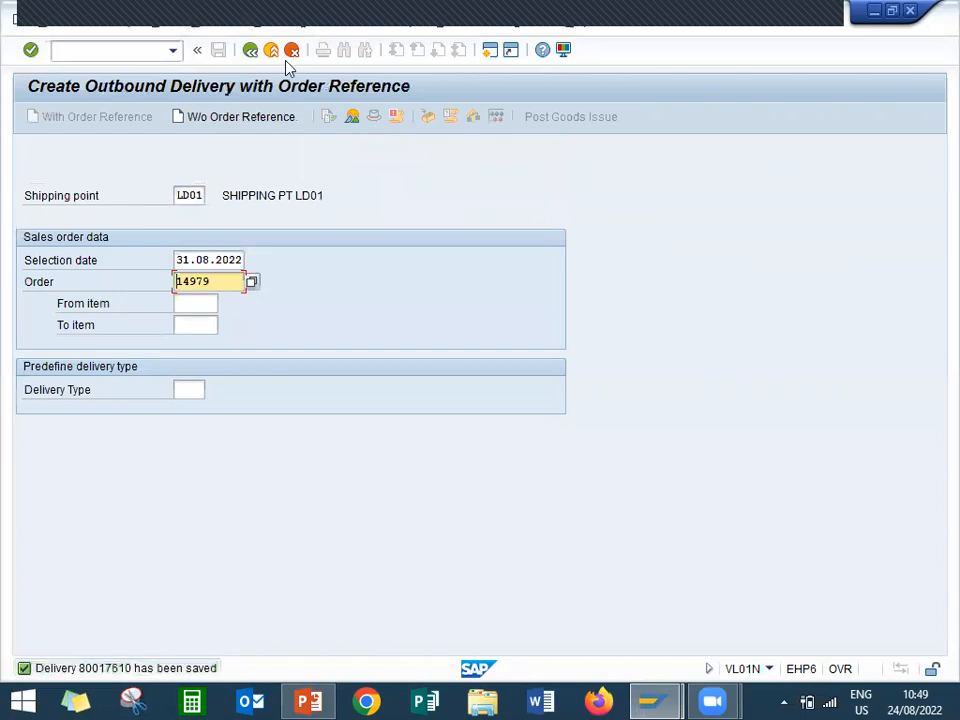
Step: Bill delivery 80017610 and view the log showing order 14979 blocked
{"action": "left_click", "coordinate": [271, 50]}
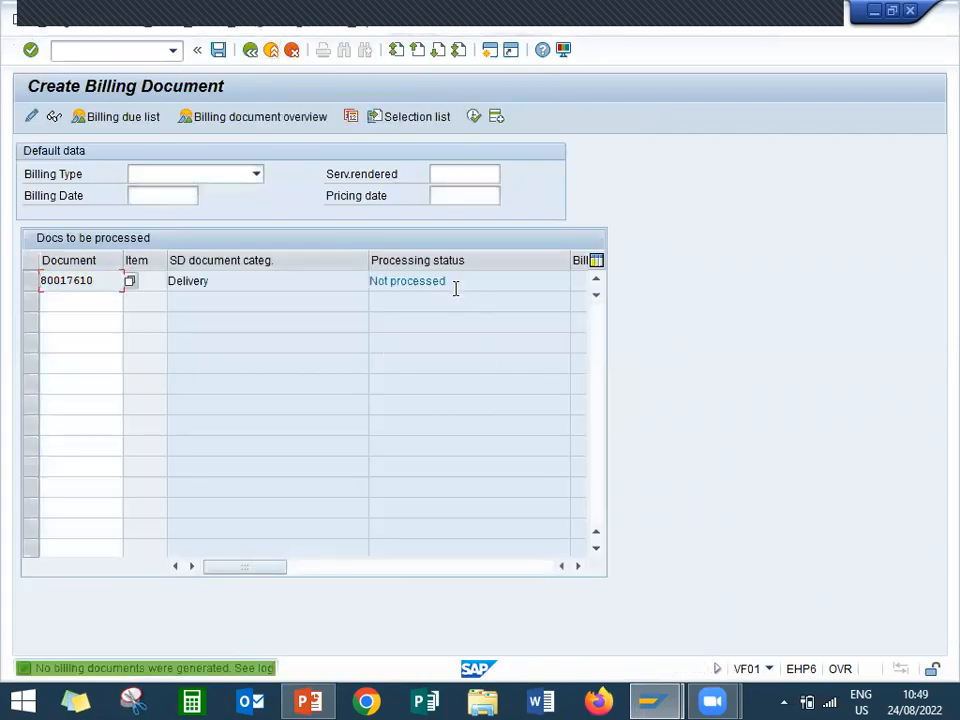
{"action": "left_click", "coordinate": [407, 281]}
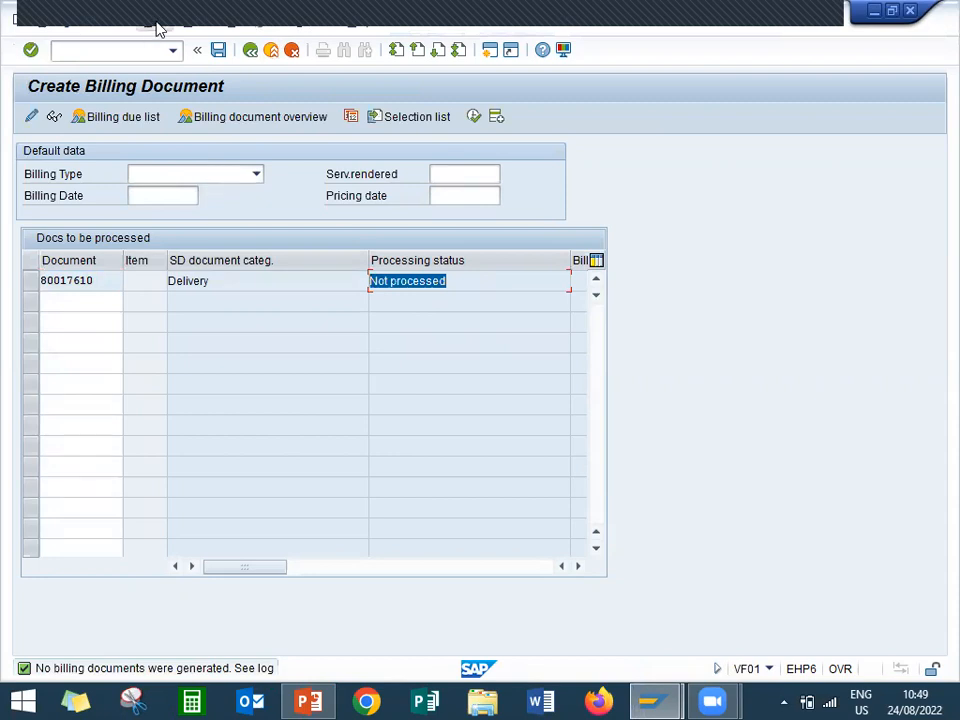
{"action": "left_click", "coordinate": [155, 18]}
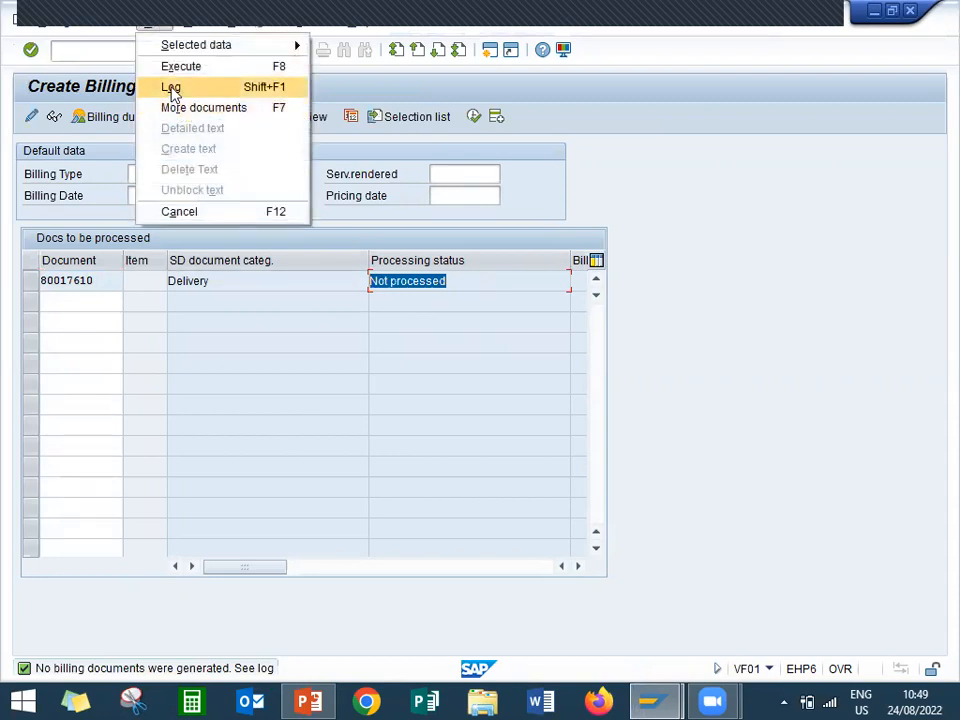
{"action": "left_click", "coordinate": [172, 87]}
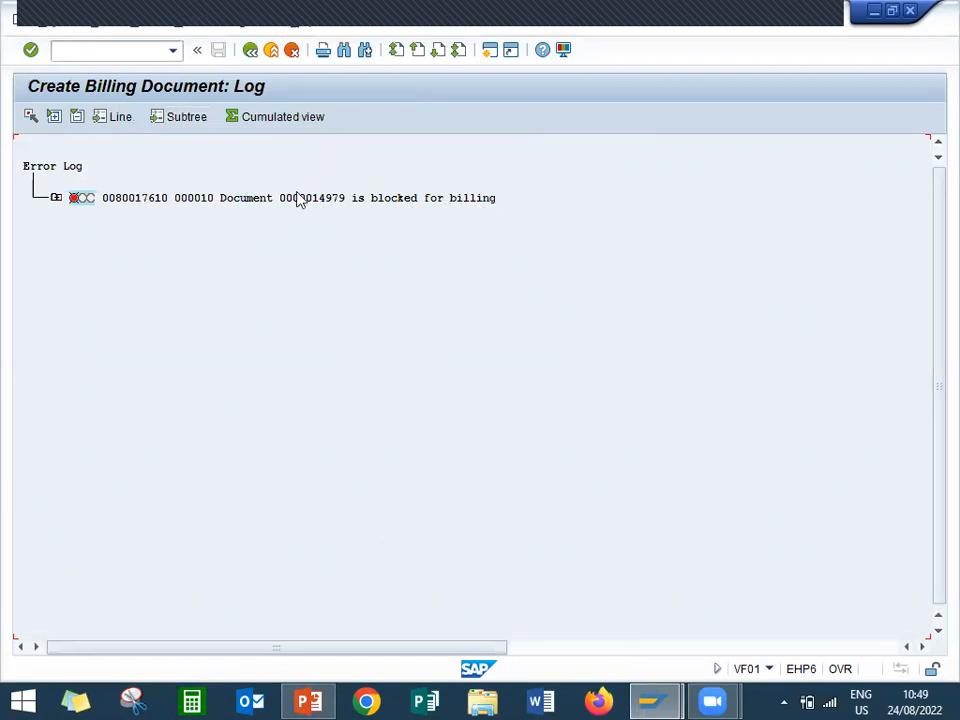
{"action": "mouse_move", "coordinate": [445, 210]}
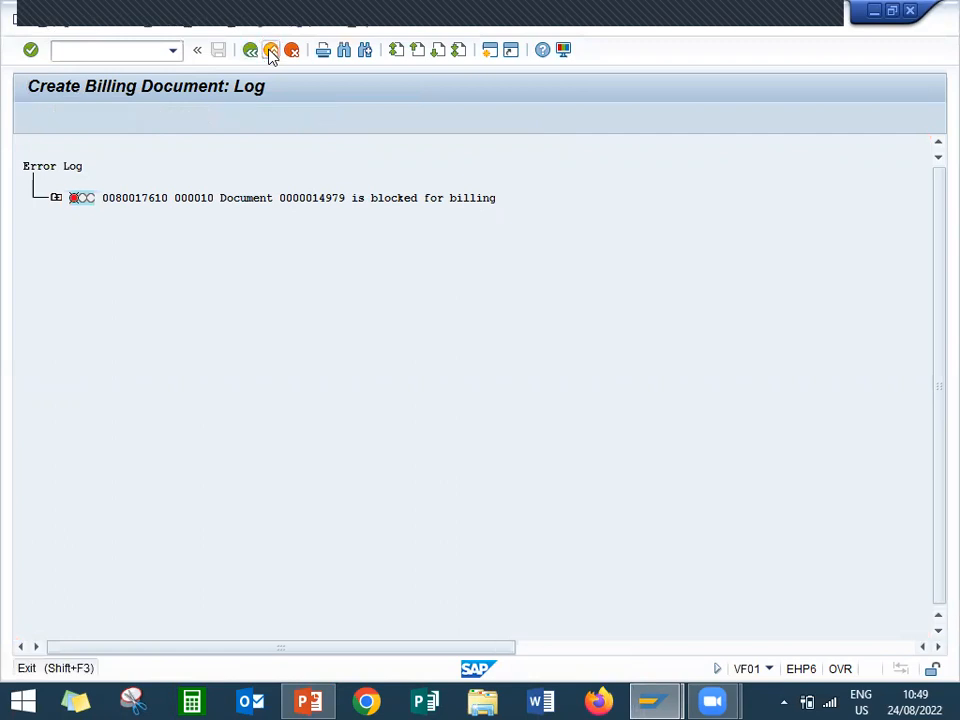
{"action": "left_click", "coordinate": [197, 50]}
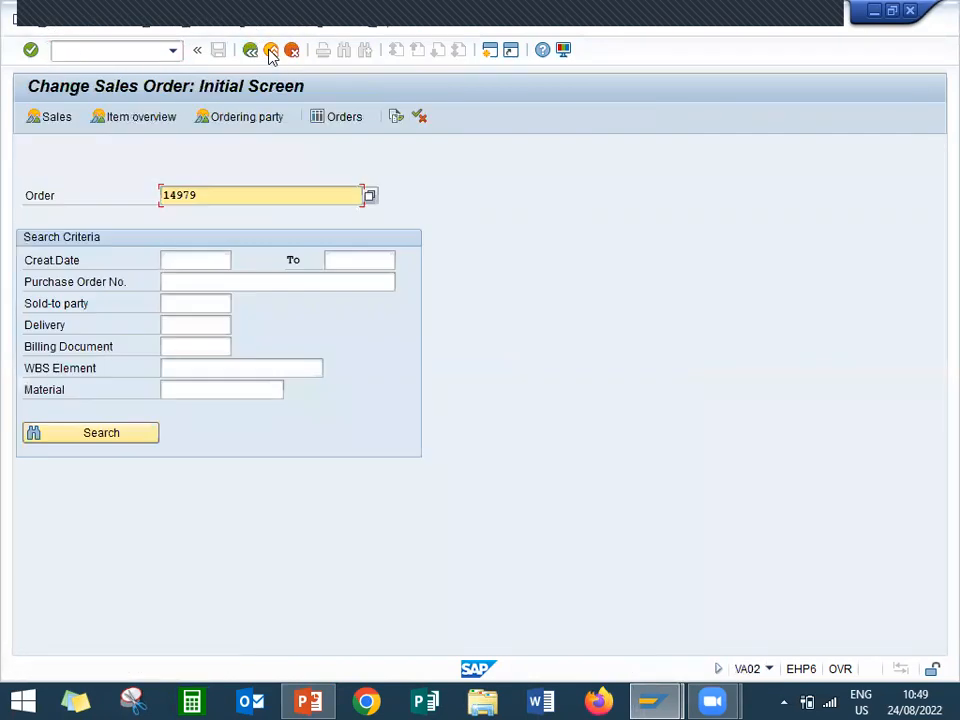
Step: Clear the billing block on order 14979 in VA02 and save
{"action": "left_click", "coordinate": [272, 50]}
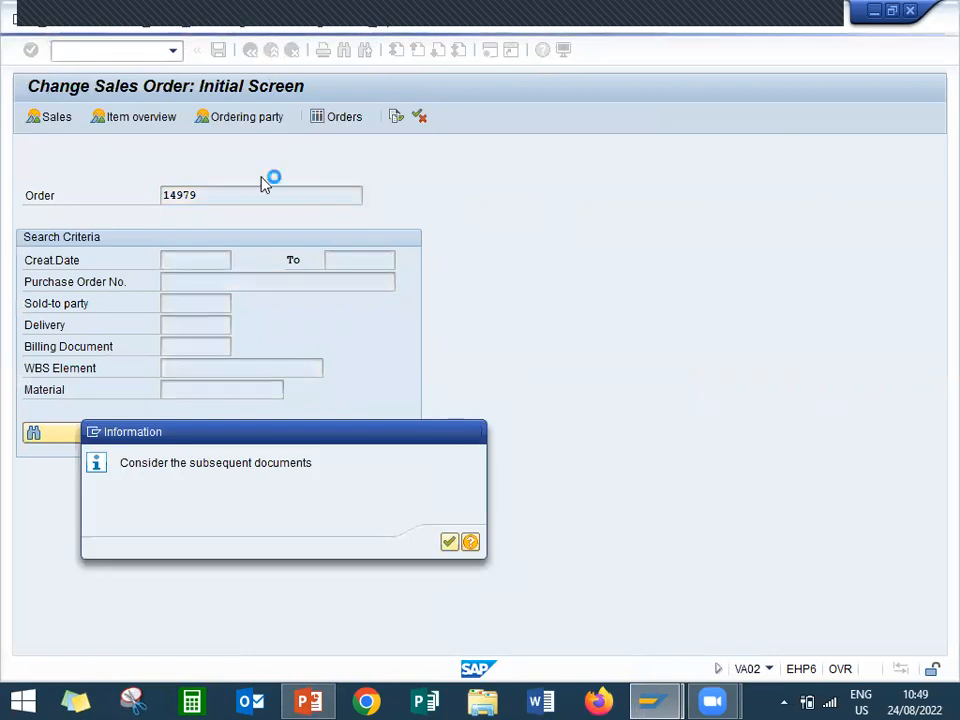
{"action": "left_click", "coordinate": [449, 541]}
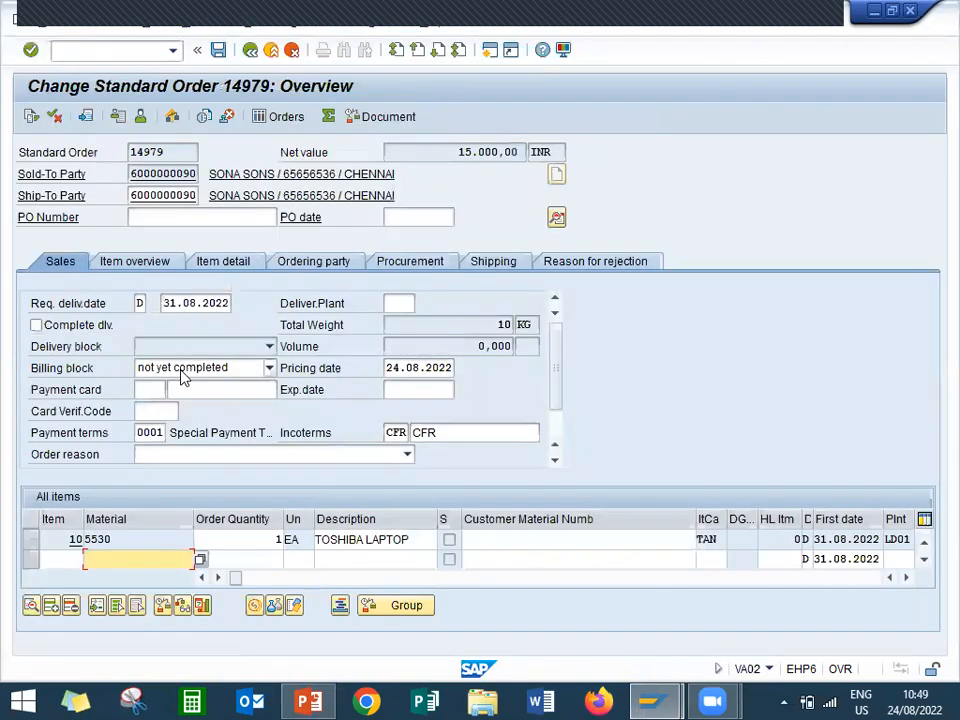
{"action": "left_click", "coordinate": [205, 367]}
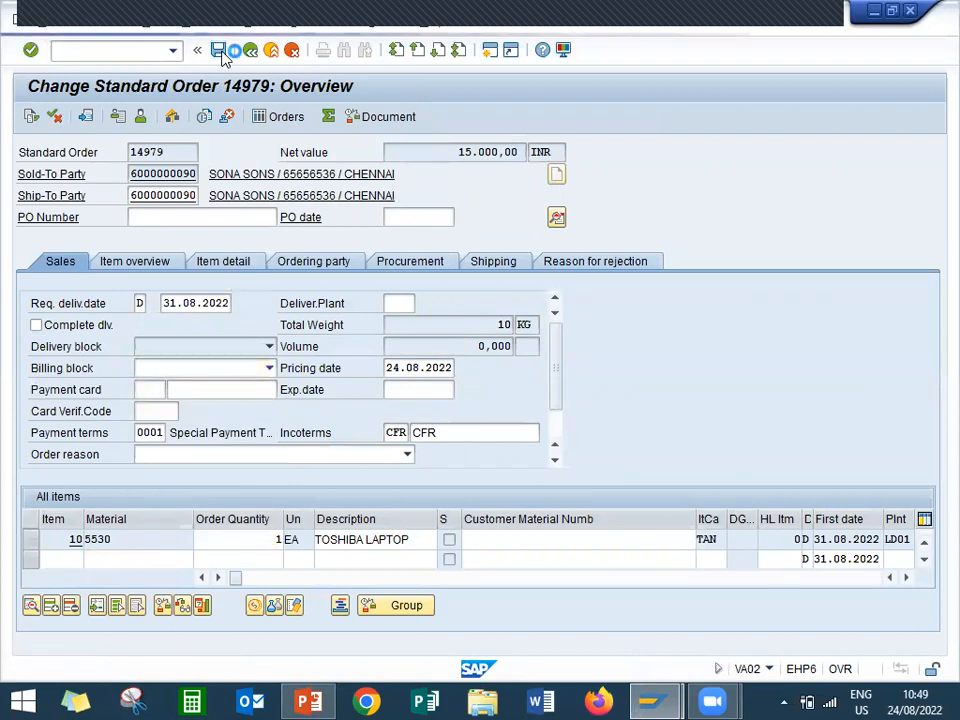
{"action": "left_click", "coordinate": [219, 50]}
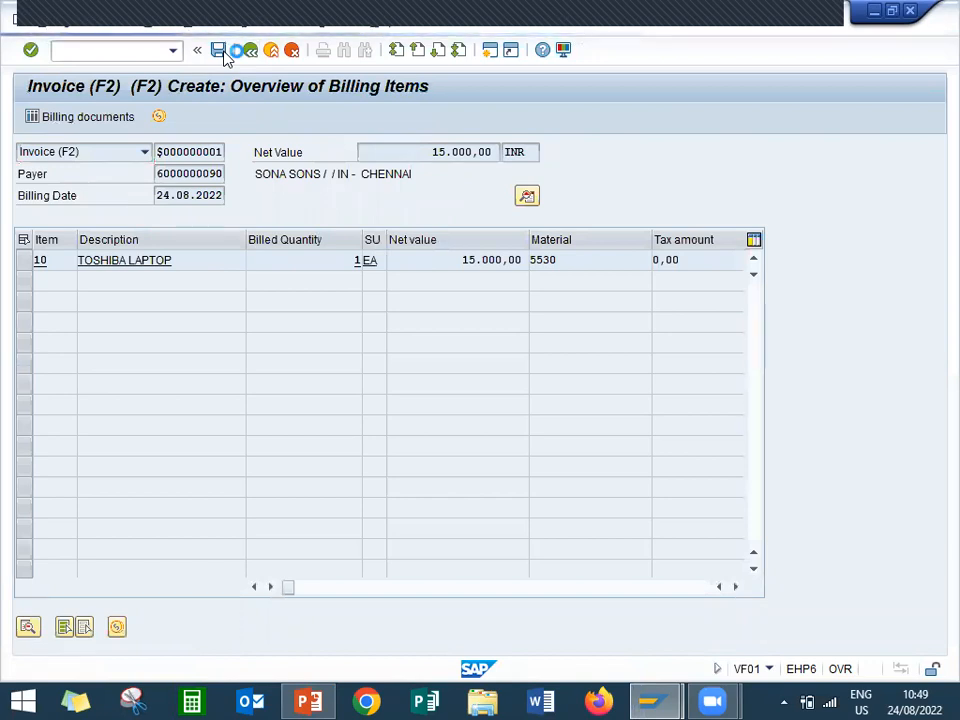
Step: Save invoice 90039440 and exit to SAP Easy Access
{"action": "left_click", "coordinate": [219, 50]}
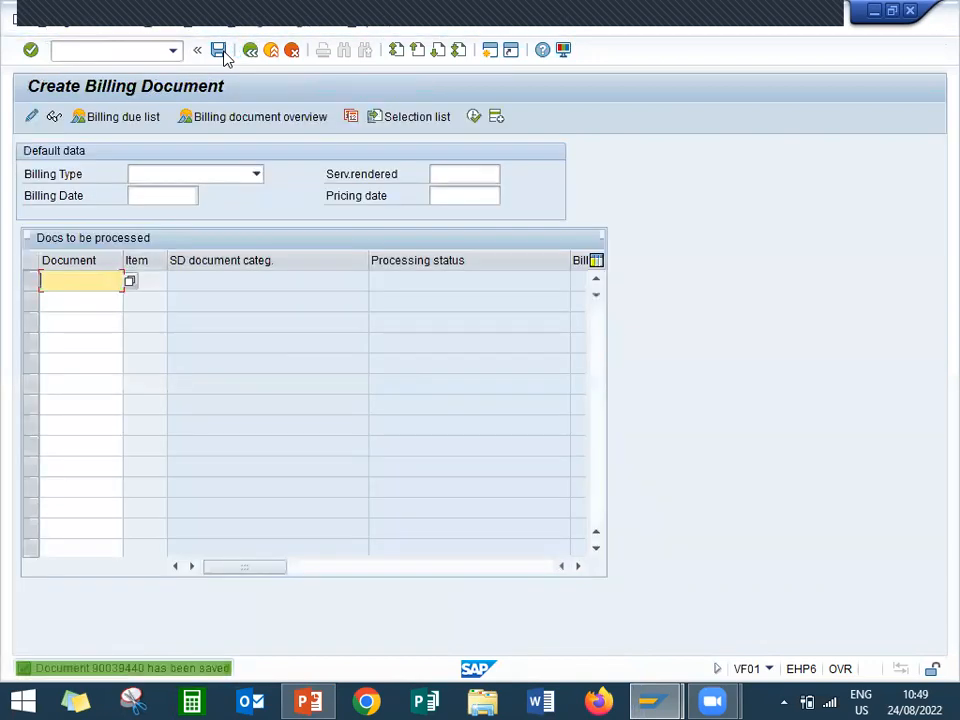
{"action": "left_click", "coordinate": [271, 50]}
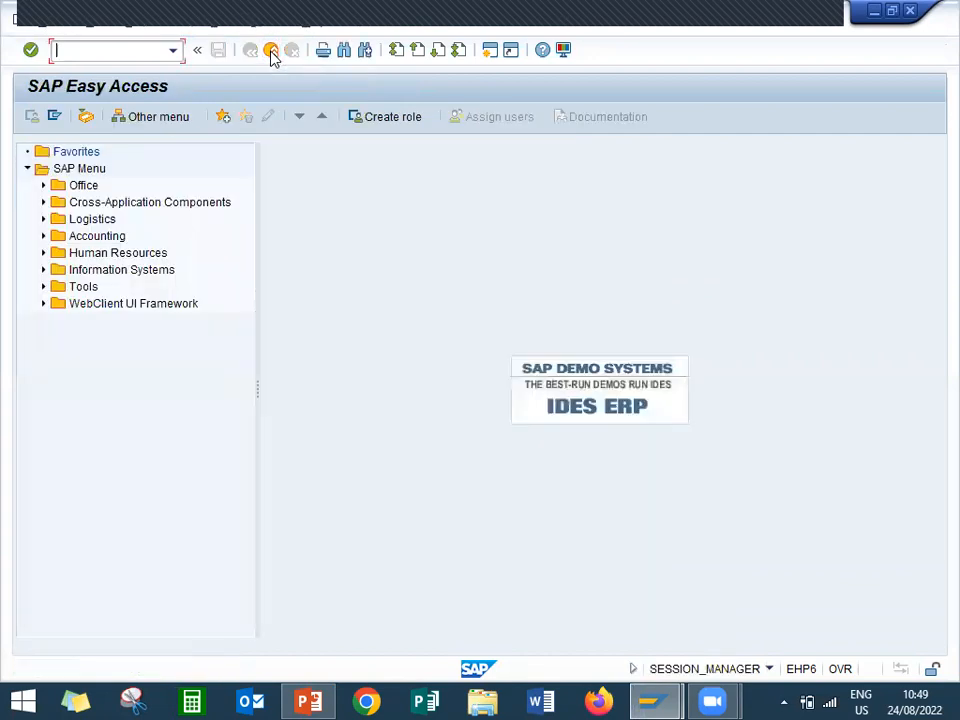